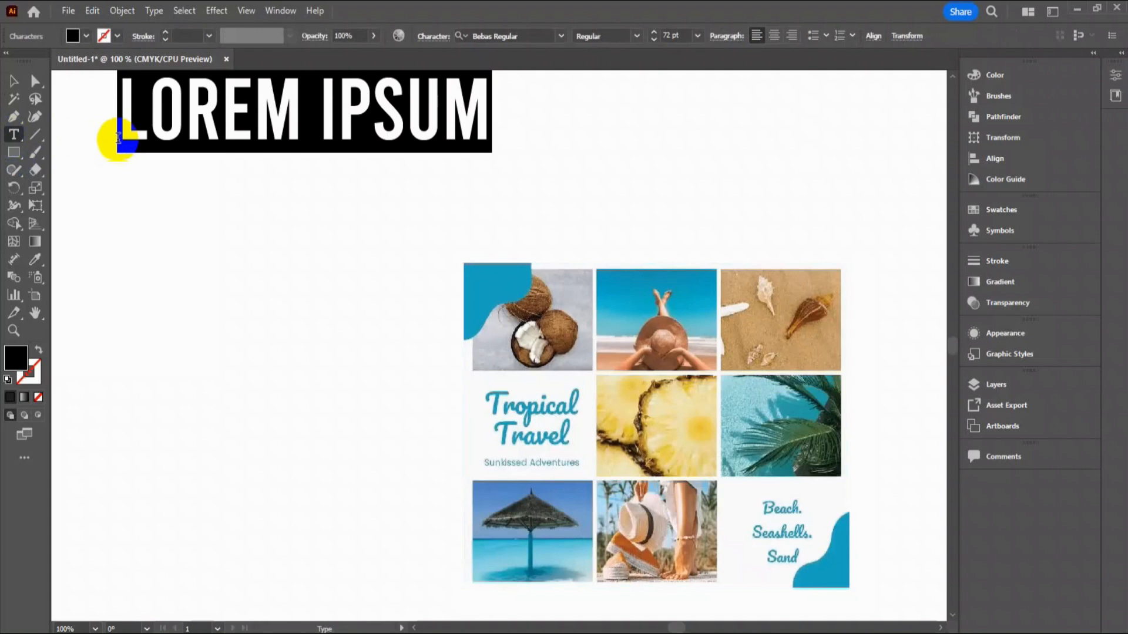
Step: Type the title 'HOW TO ADD PANTONE NUMBER IN ADOBE ILLUSTRATOR 2024' over LOREM IPSUM
text(HOW TO ADD PANTONE NUMBER)
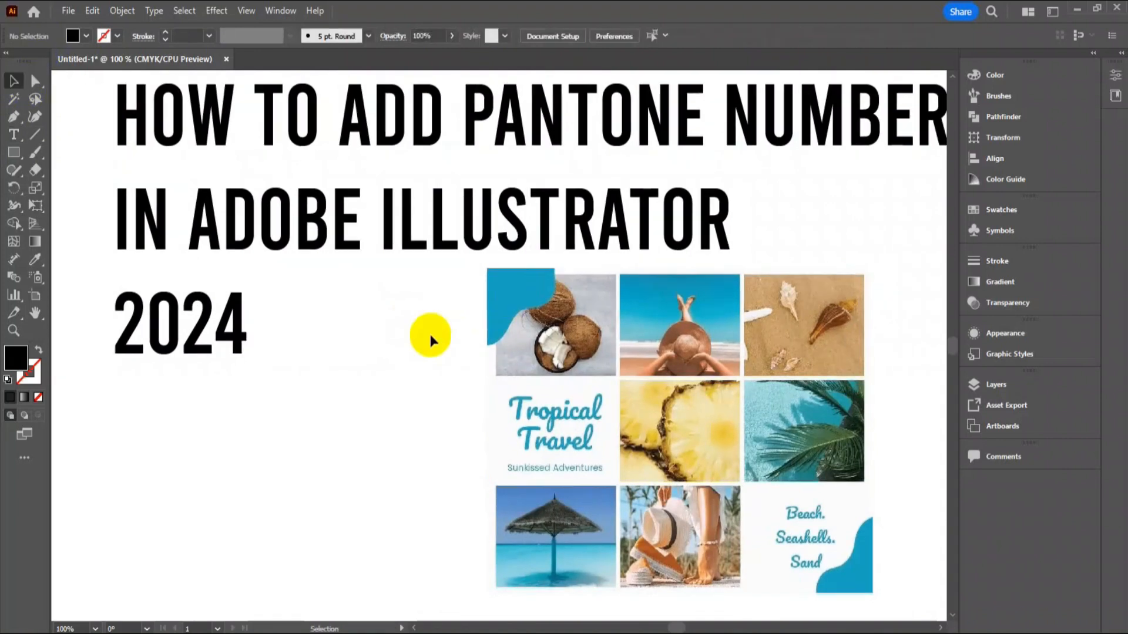
Step: Draw a small blue rectangle and start Recolor Artwork on it
click(13, 152)
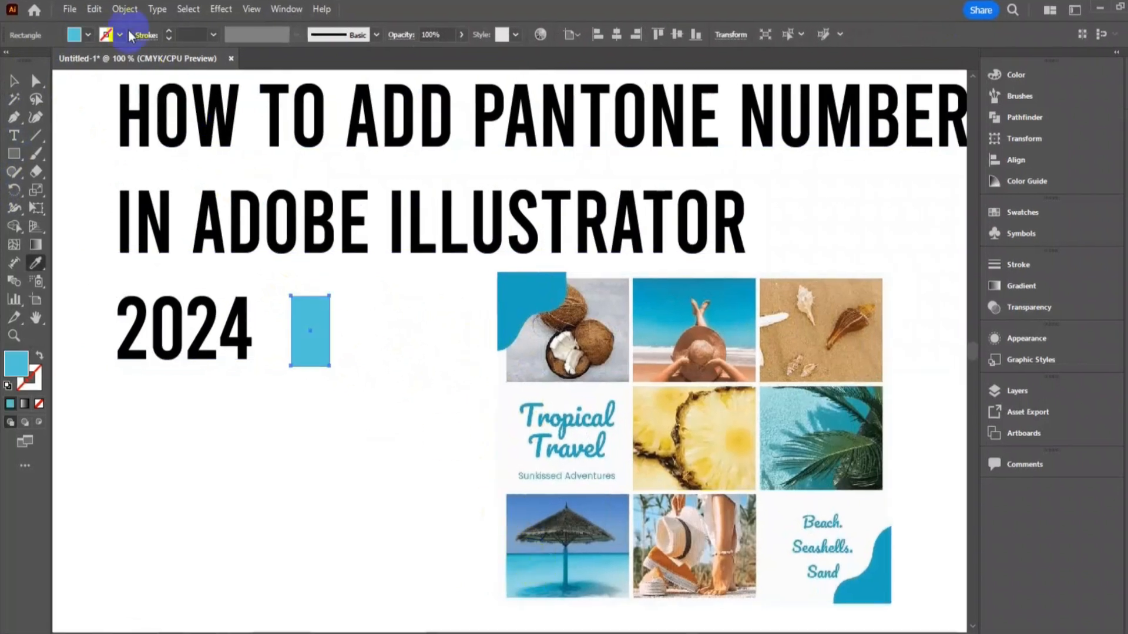
click(93, 9)
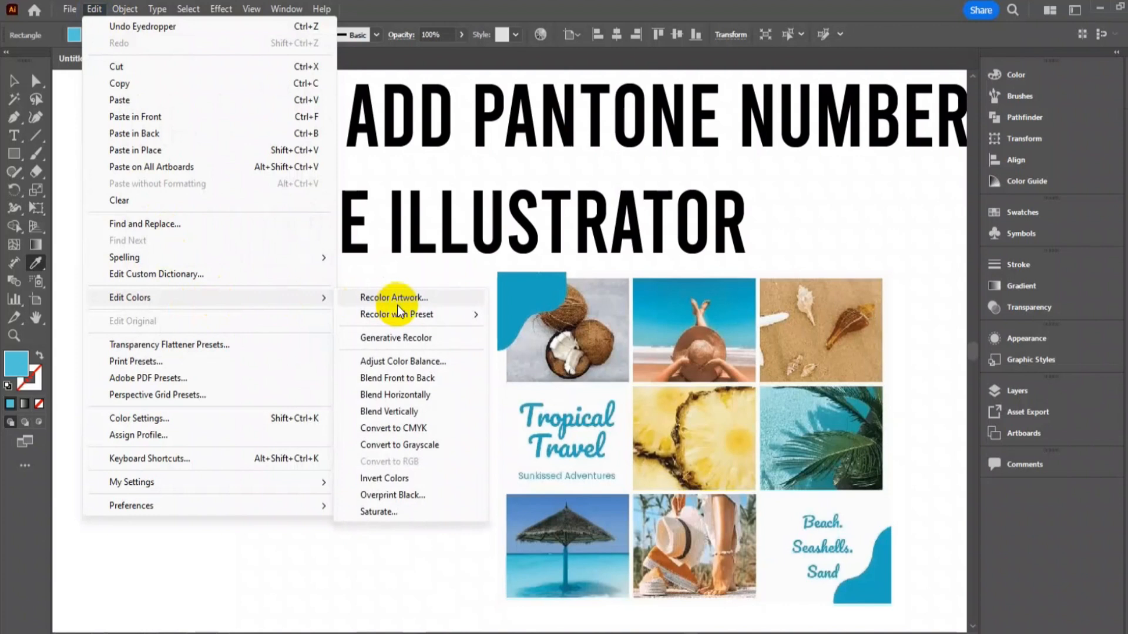
click(394, 297)
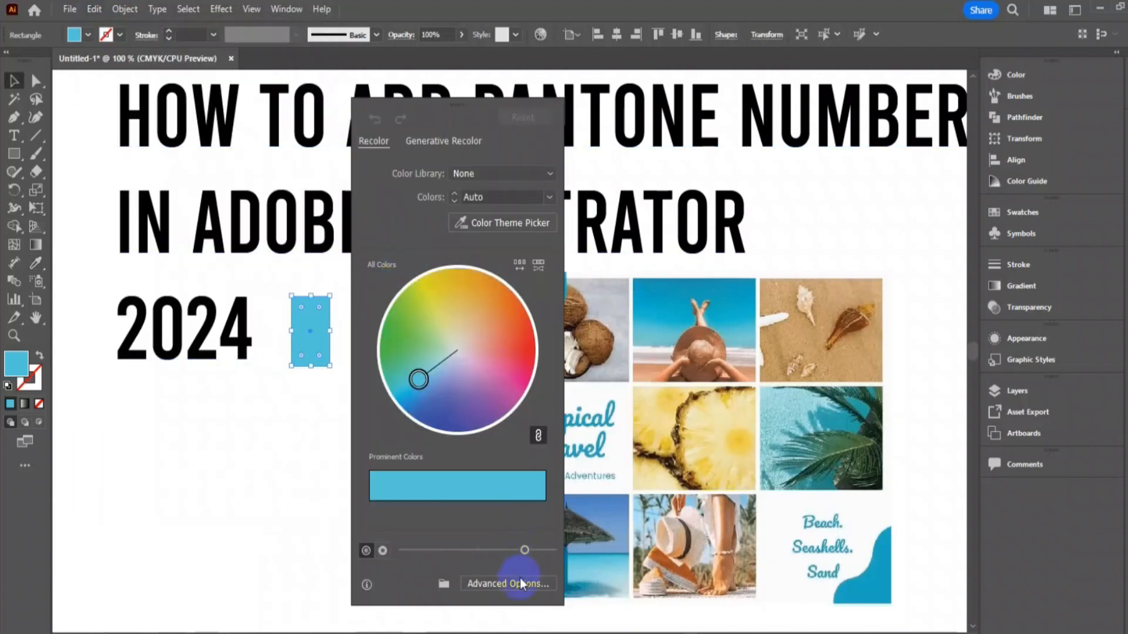
Step: Expand to Advanced Options and browse the color library list without choosing
click(507, 584)
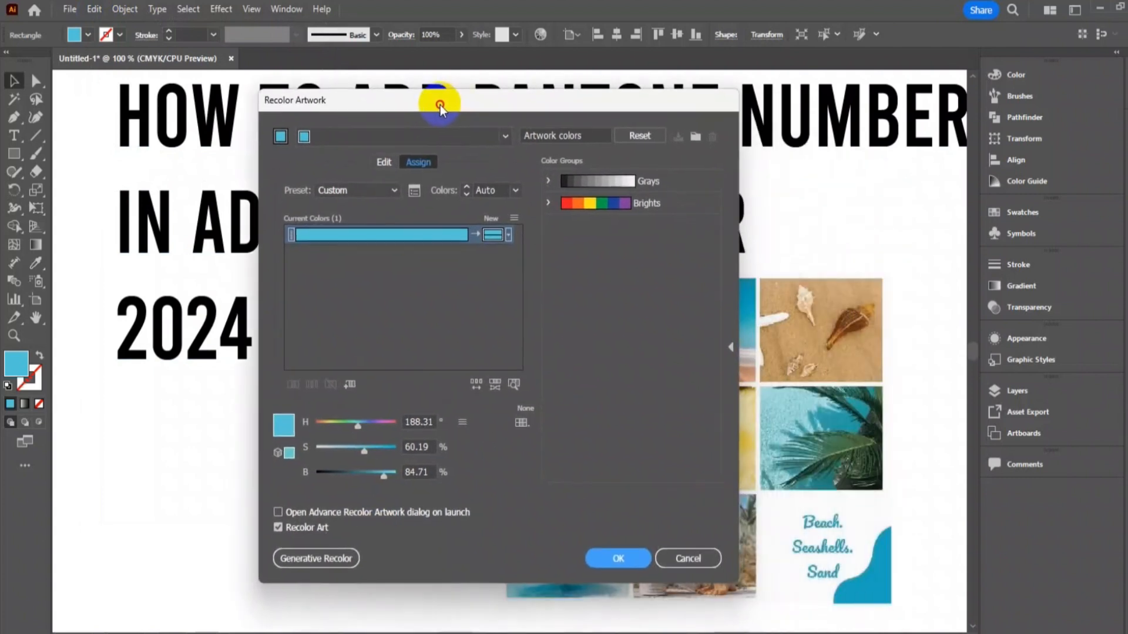
click(521, 423)
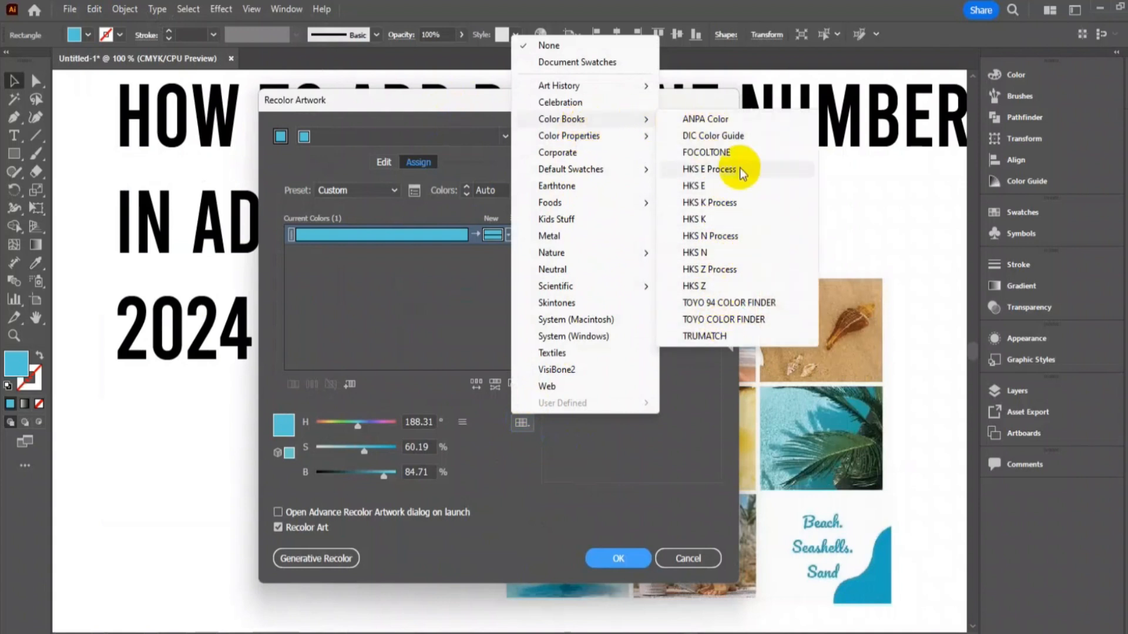
mouse_move(715, 193)
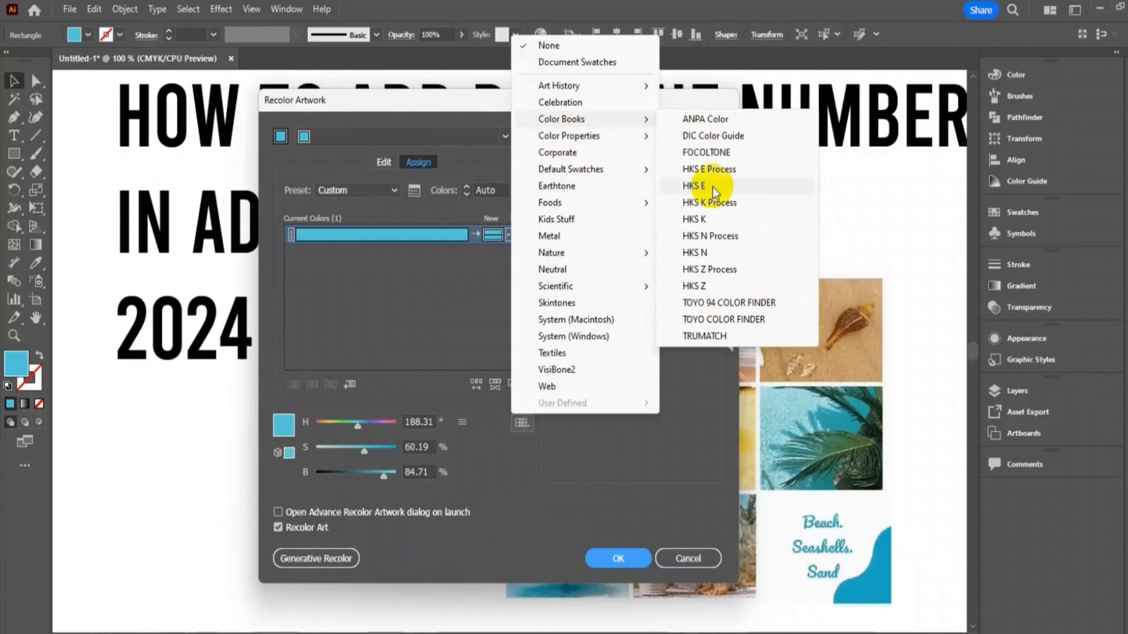
click(708, 395)
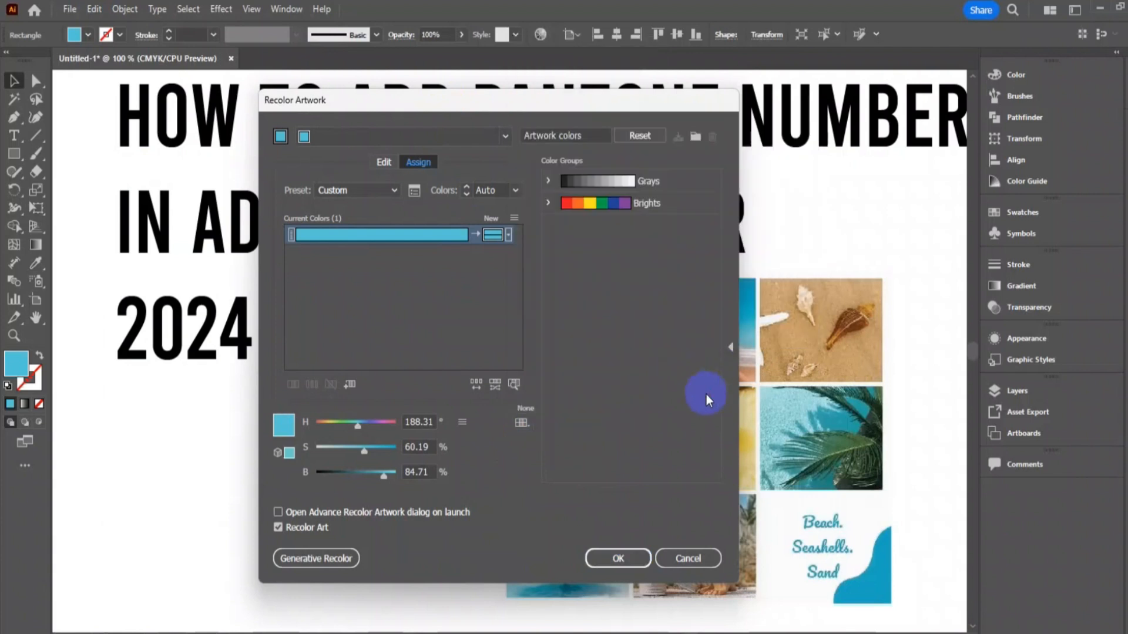
click(617, 558)
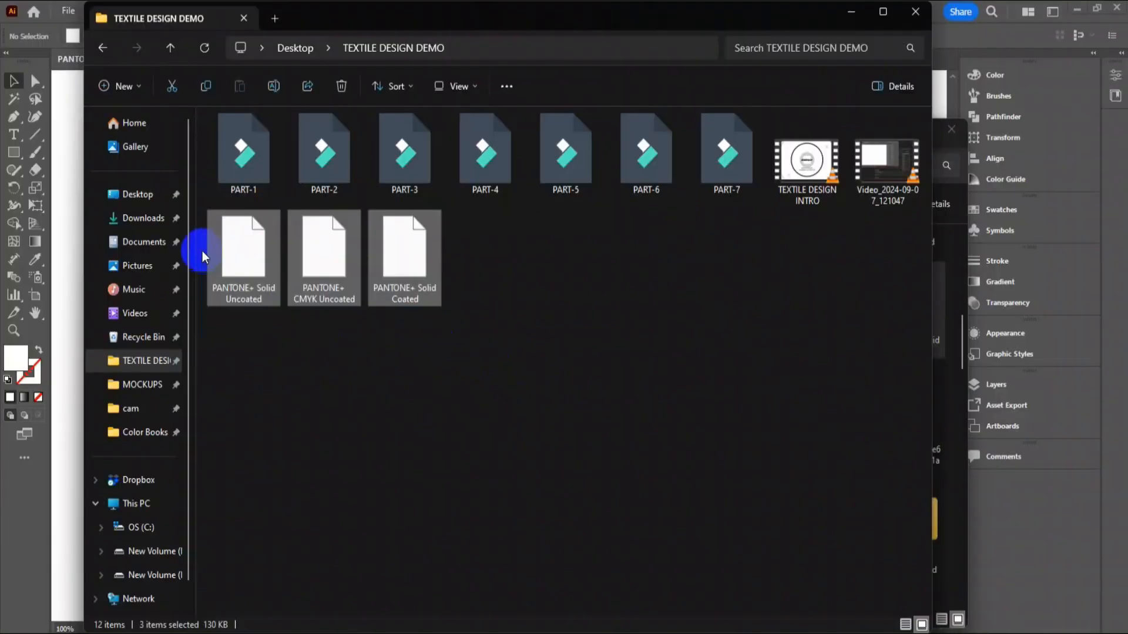
mouse_move(314, 410)
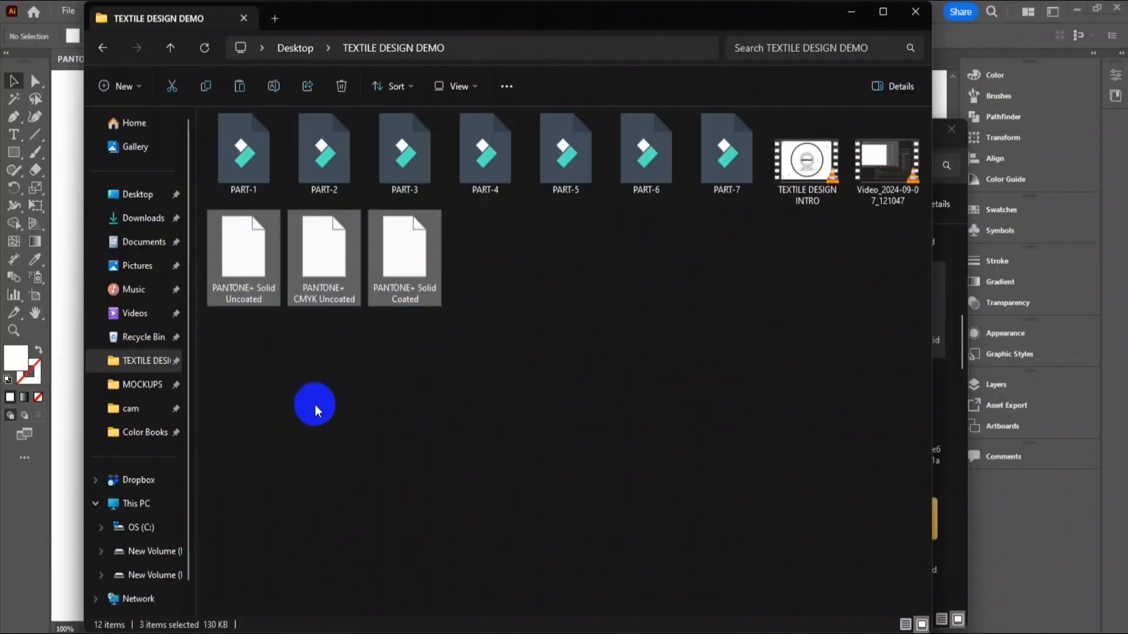
mouse_move(415, 530)
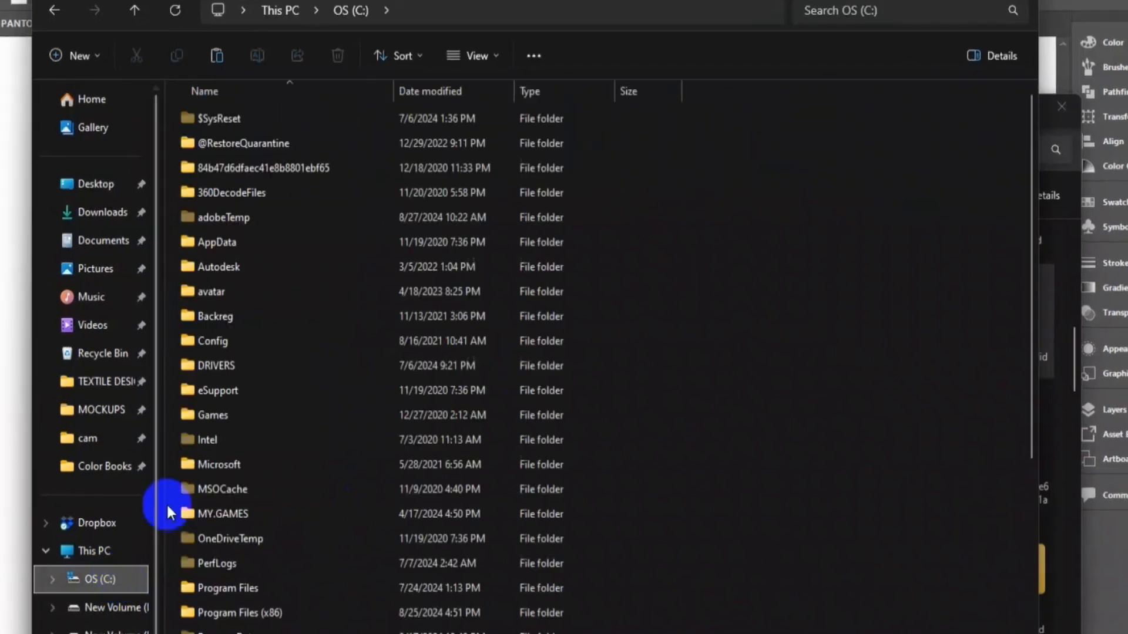
Step: Navigate through Program Files and Adobe into the Adobe Illustrator 2024 folder
click(229, 588)
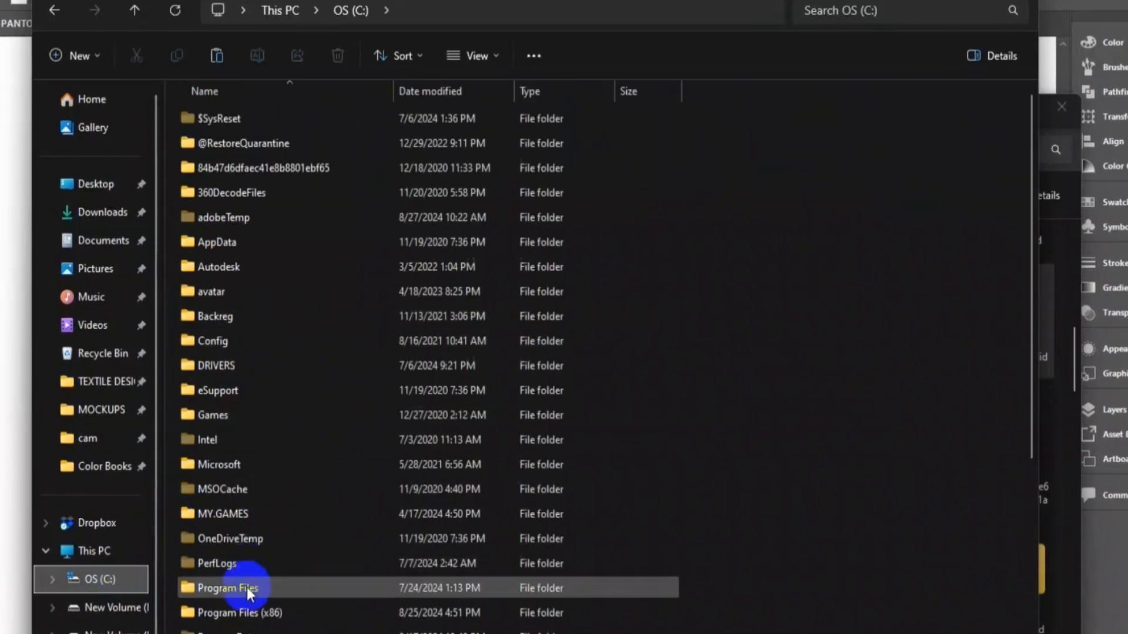
double_click(228, 588)
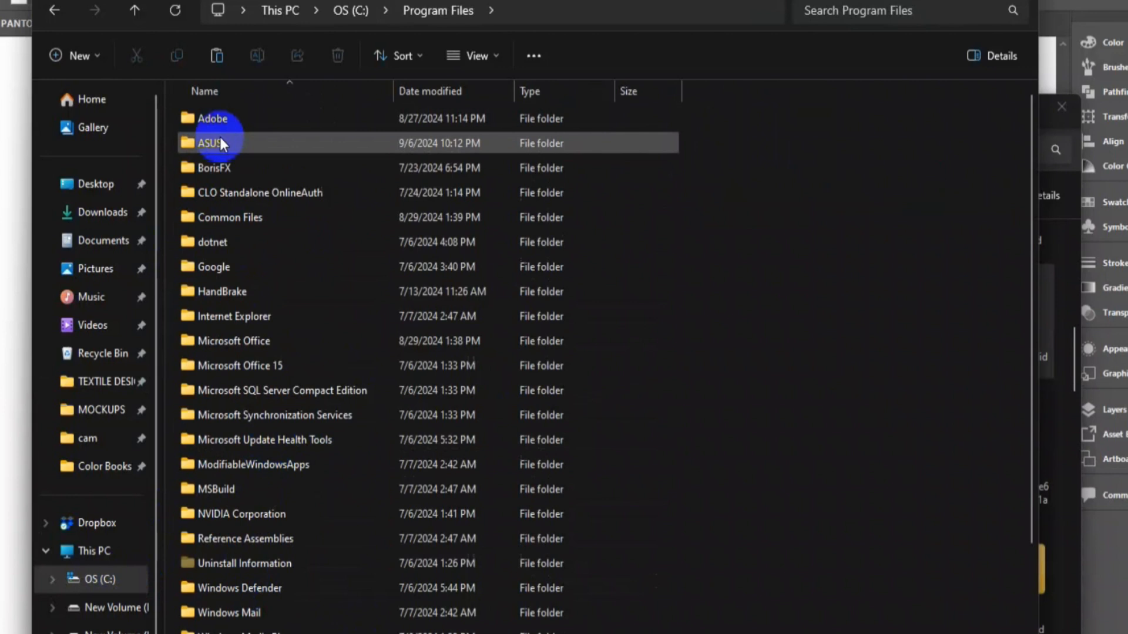
double_click(213, 118)
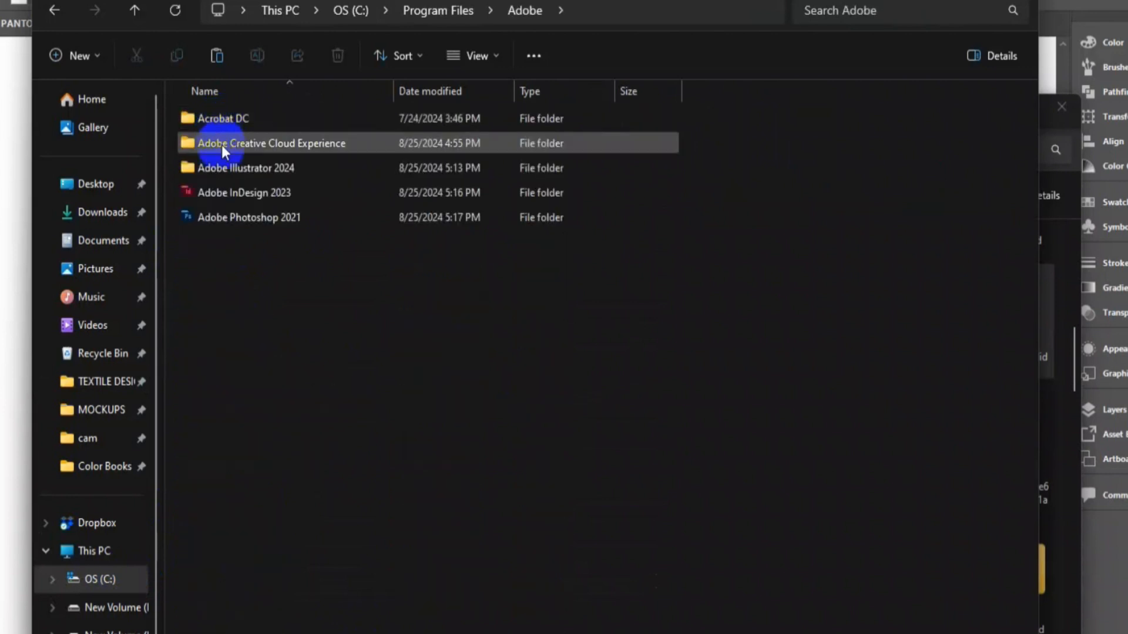
mouse_move(317, 173)
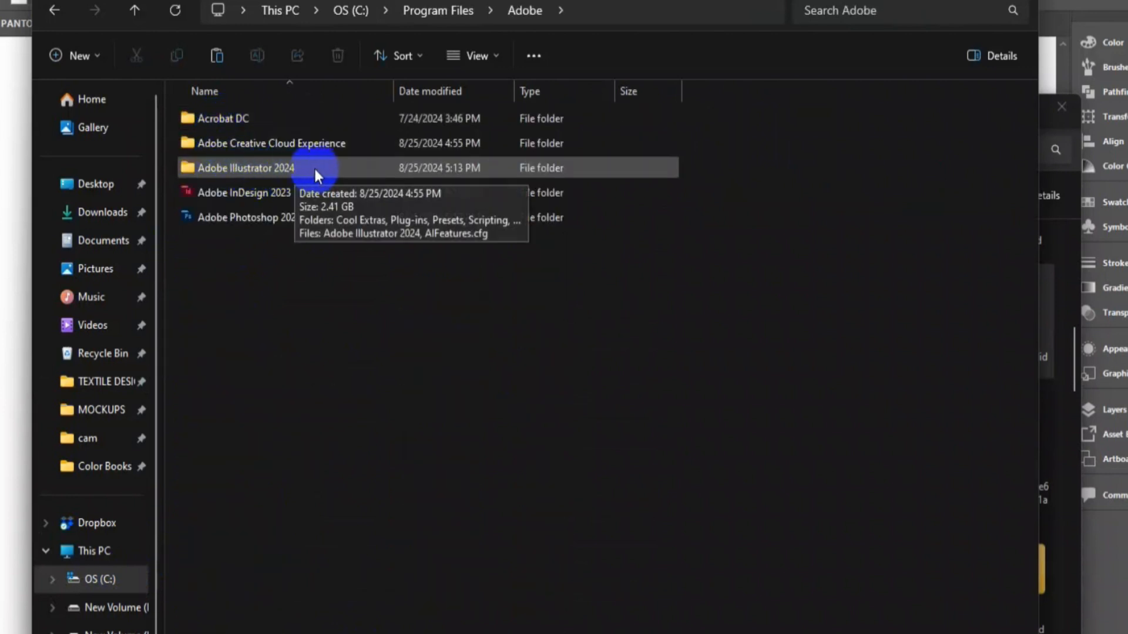
double_click(244, 167)
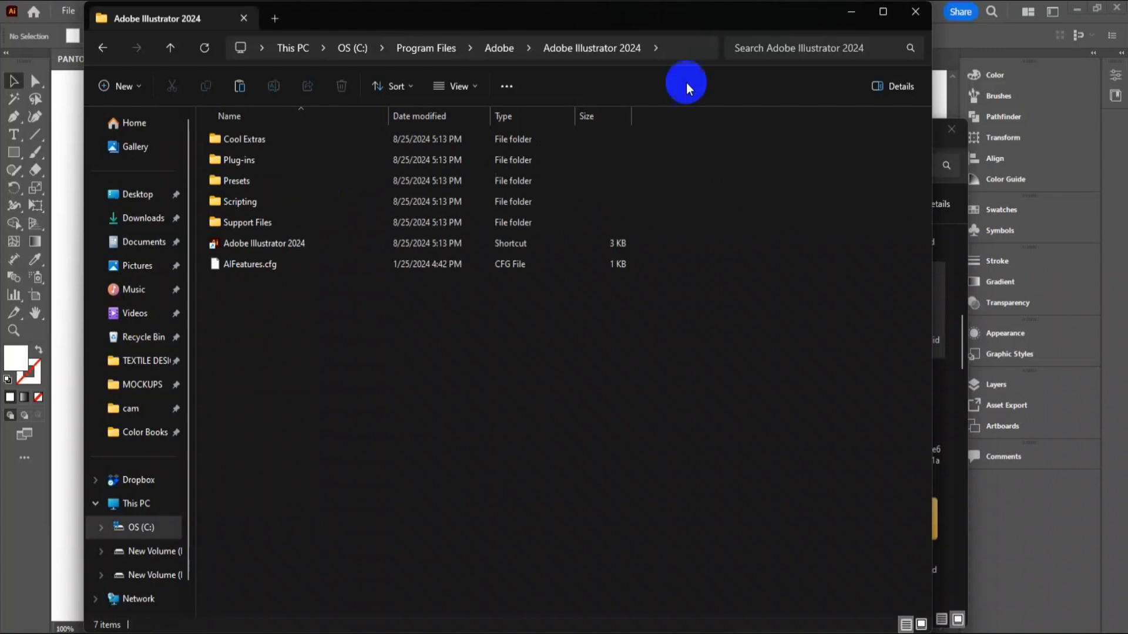
Step: Search the Illustrator folder for 'AN' and open the ANPA Color file's context menu
click(799, 48)
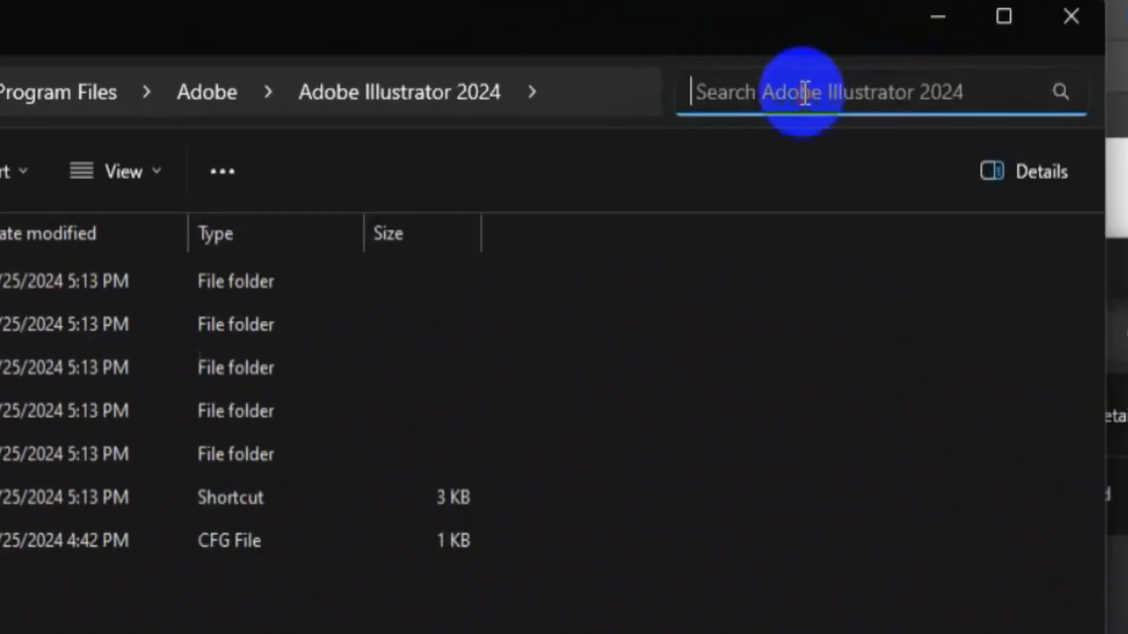
text(AN)
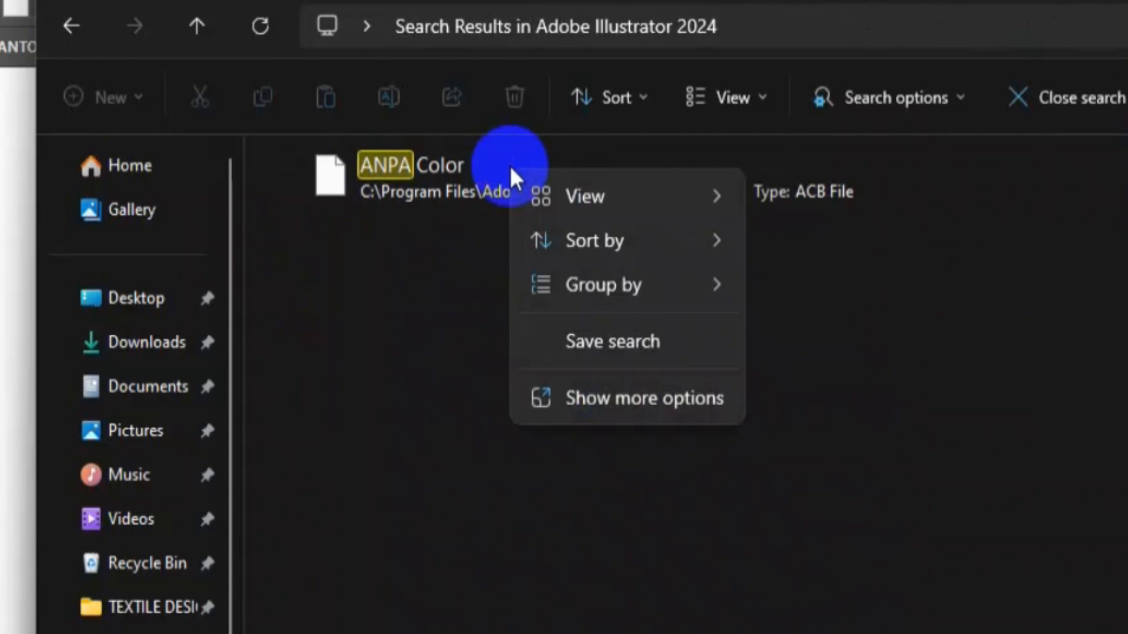
right_click(388, 177)
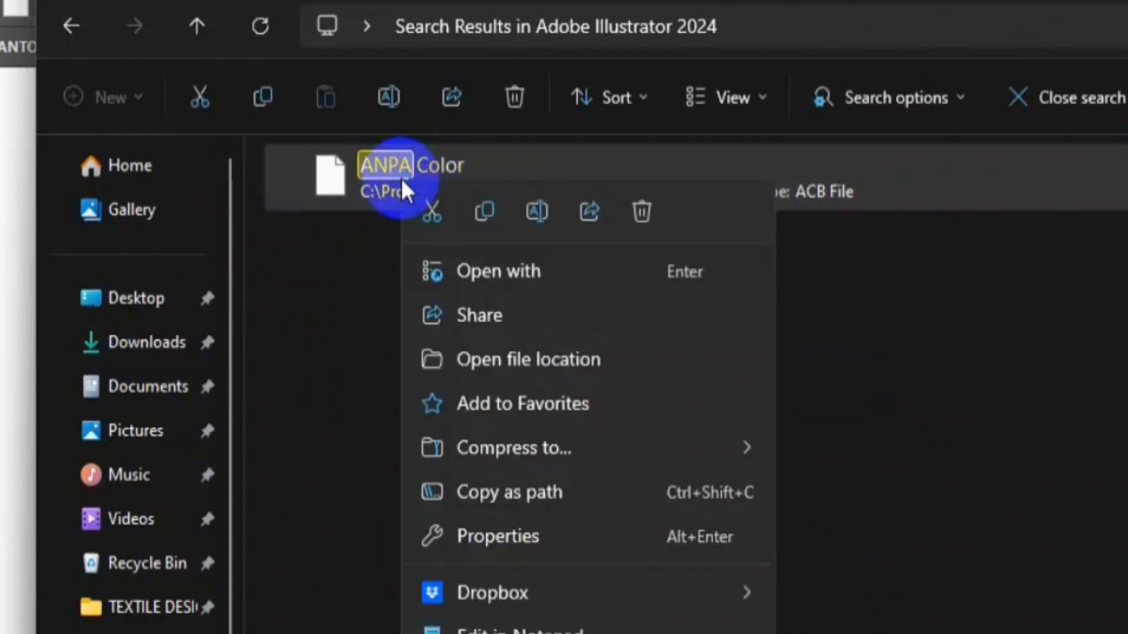
mouse_move(571, 360)
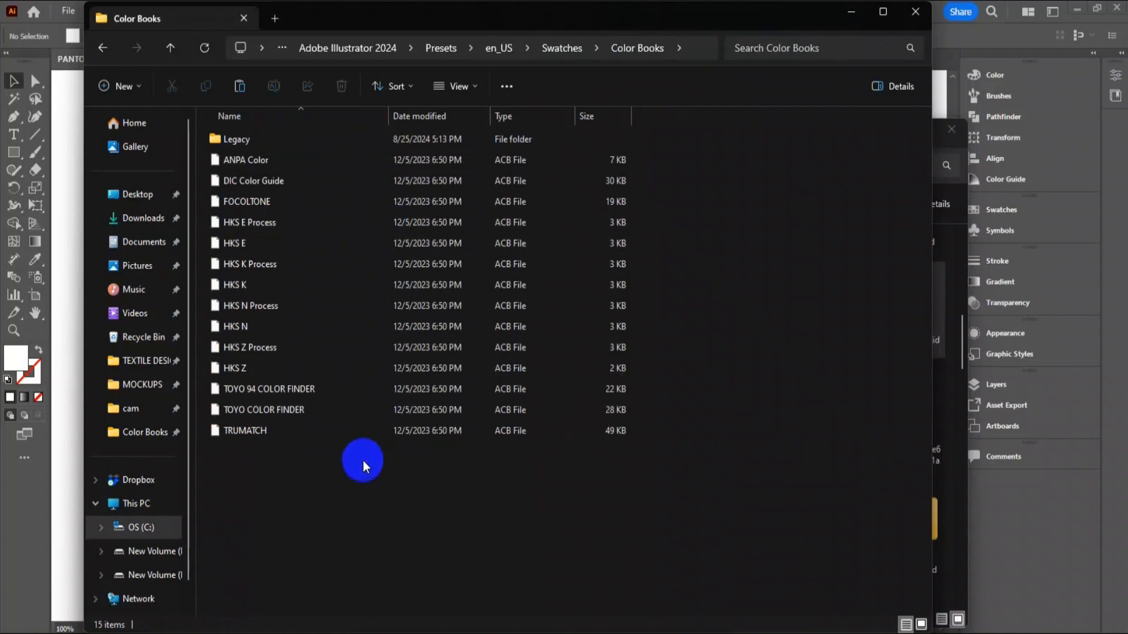
mouse_move(366, 468)
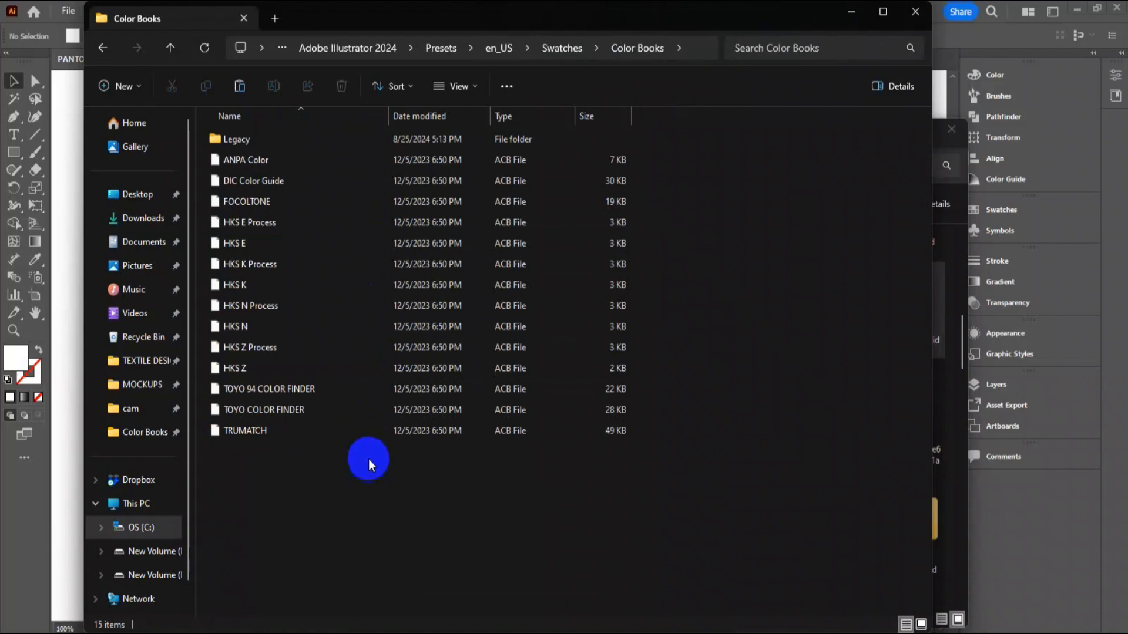
mouse_move(478, 398)
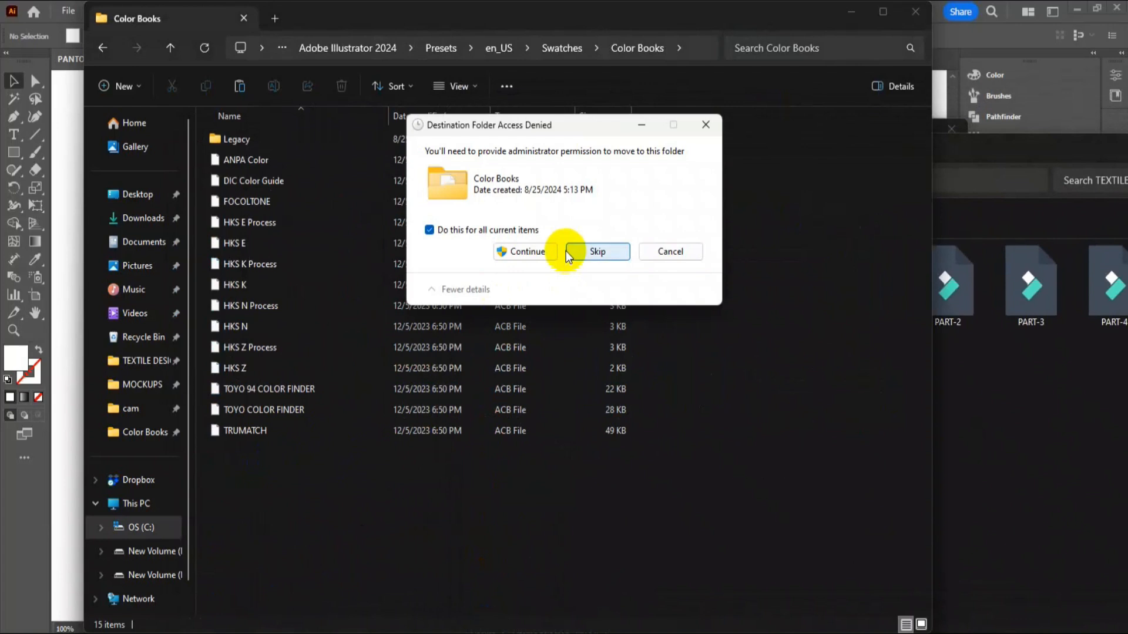
Step: Grant administrator permission to copy the PANTONE+ files into Color Books
click(525, 251)
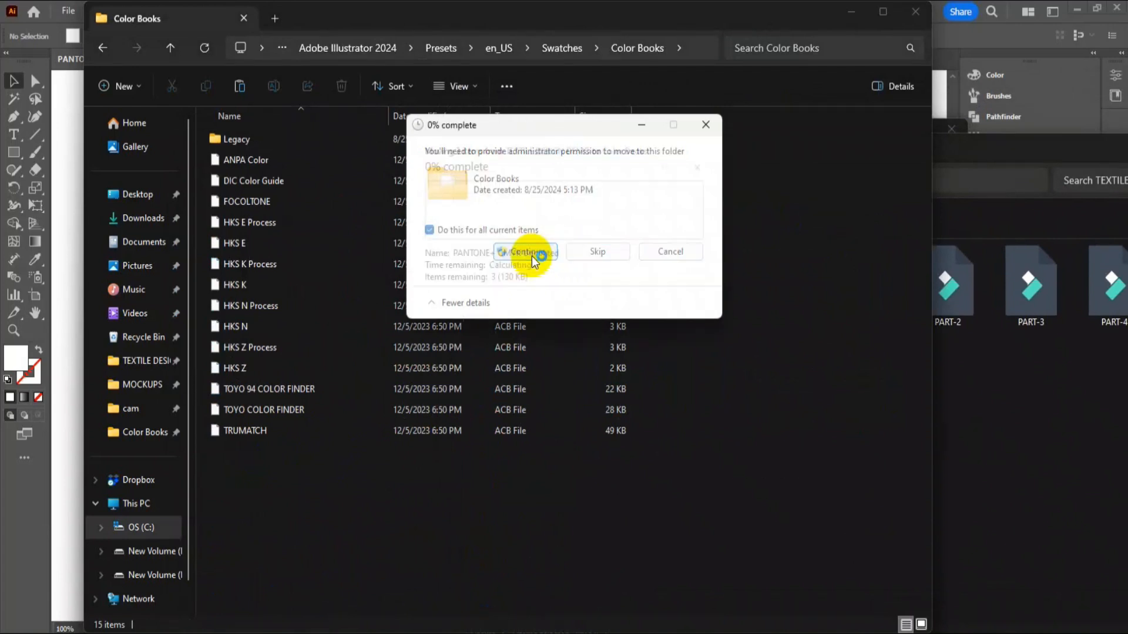
click(525, 252)
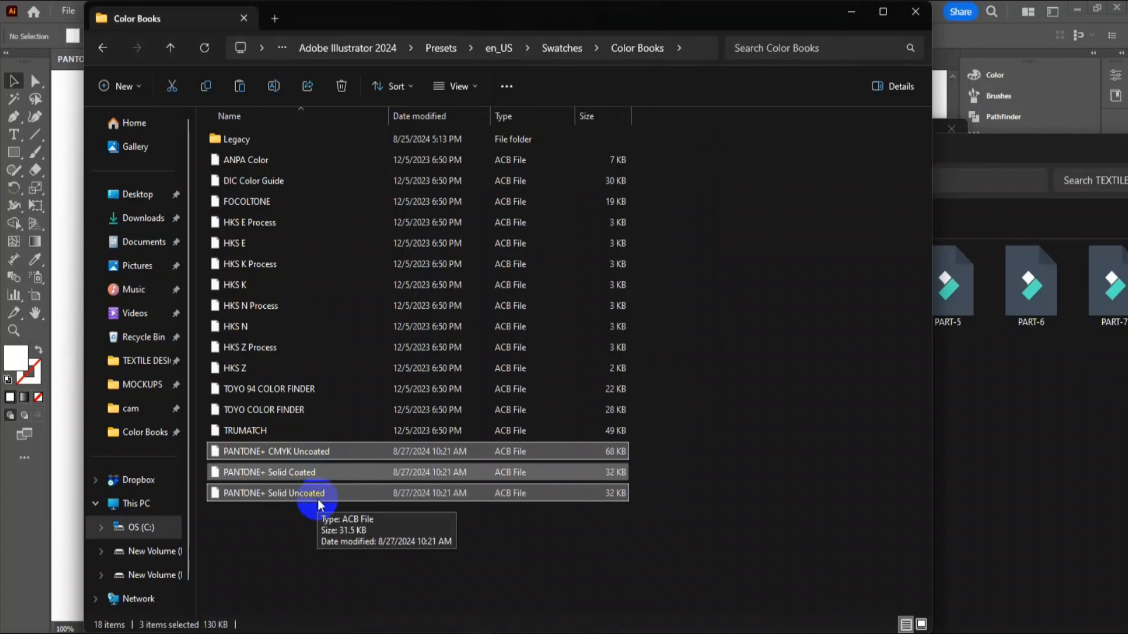
mouse_move(196, 437)
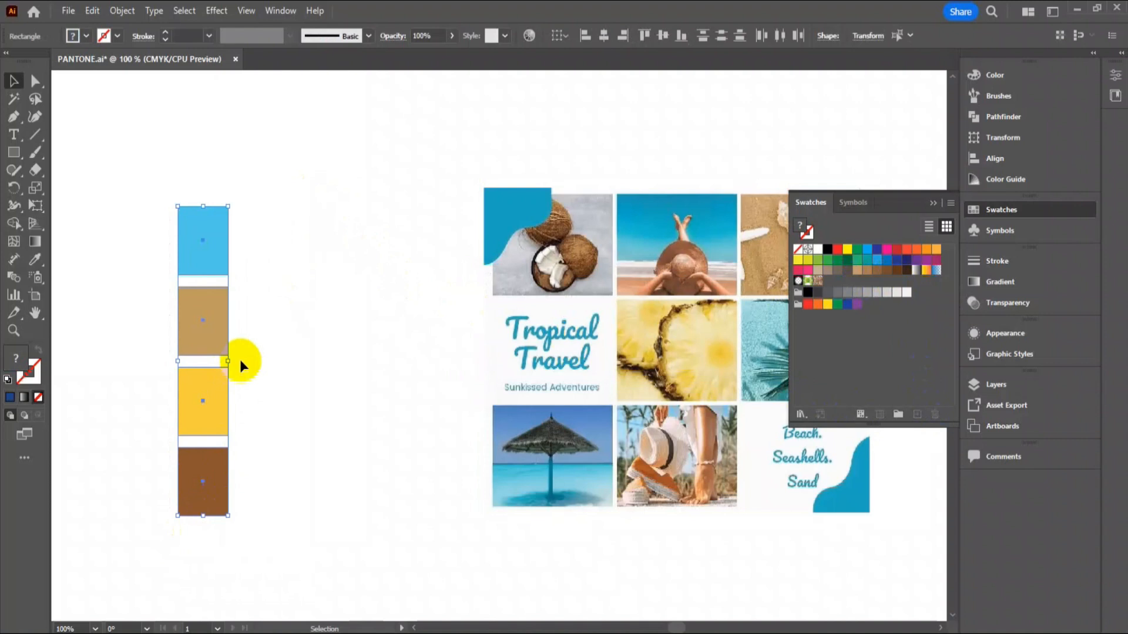
Step: Choose Edit > Edit Colors > Recolor Artwork for the selected four color boxes
click(92, 10)
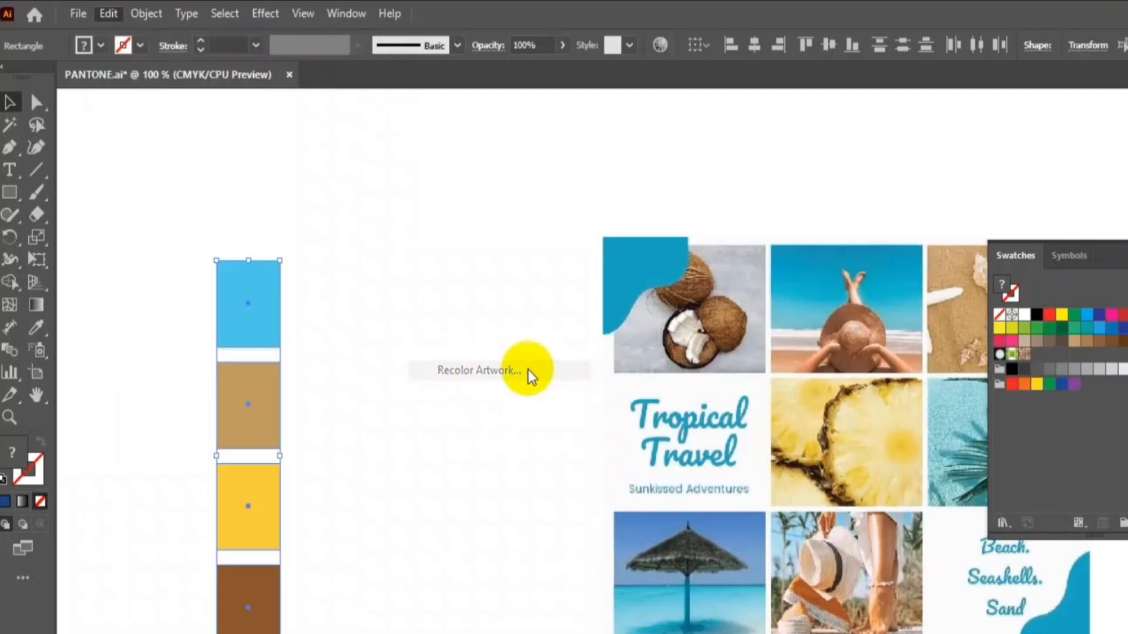
click(479, 371)
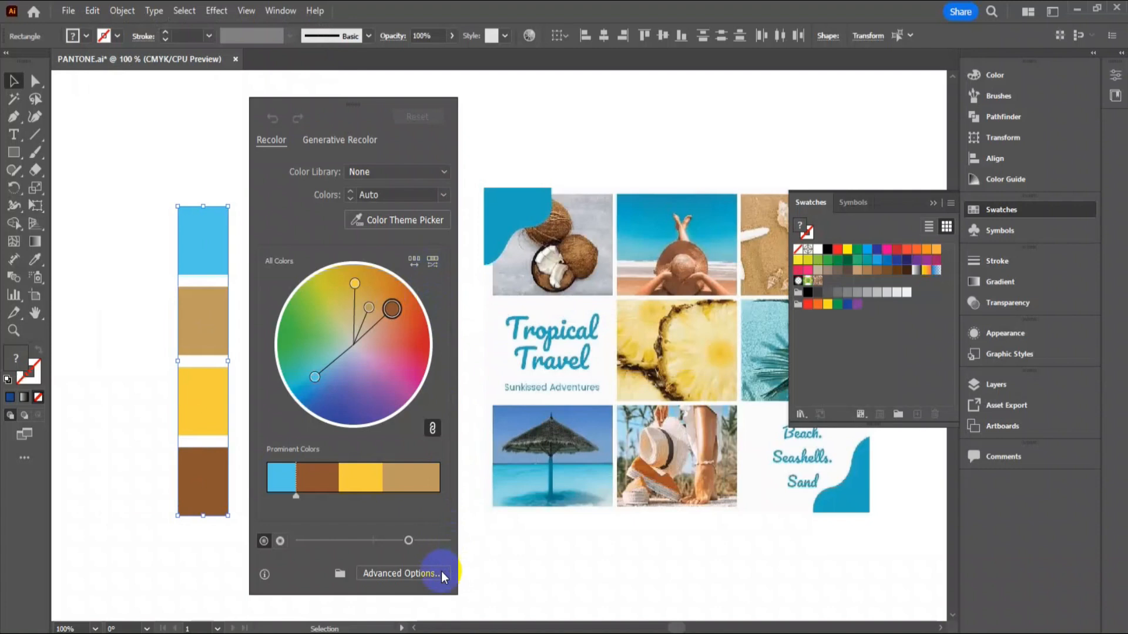
mouse_move(401, 573)
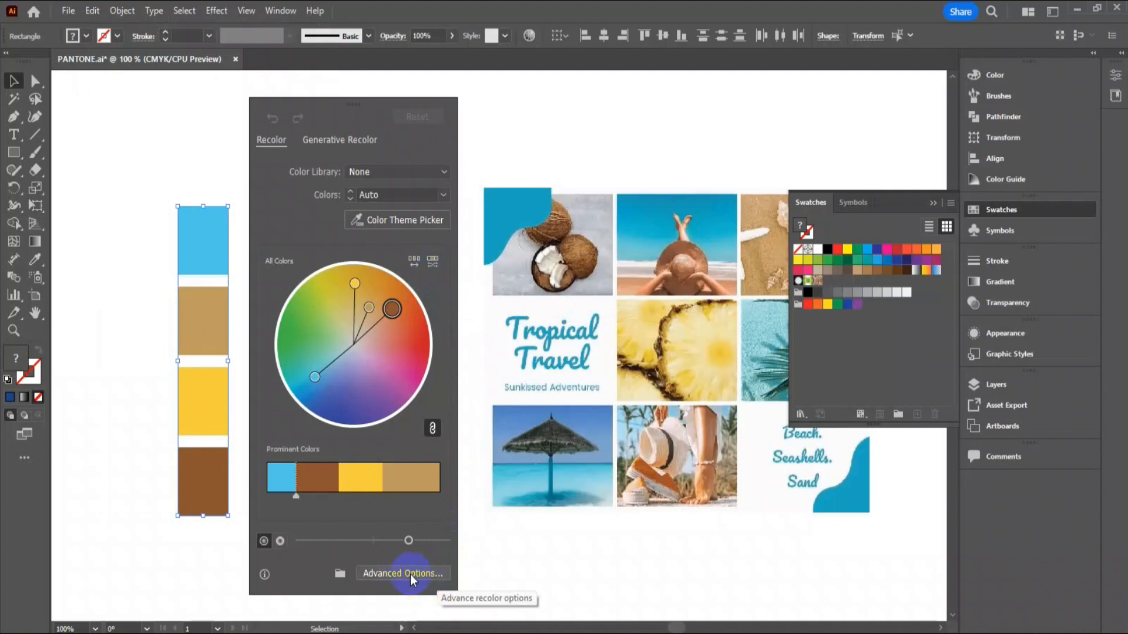
Step: Limit the recolor to the PANTONE+ Solid Coated book in Advanced Options and apply
click(403, 573)
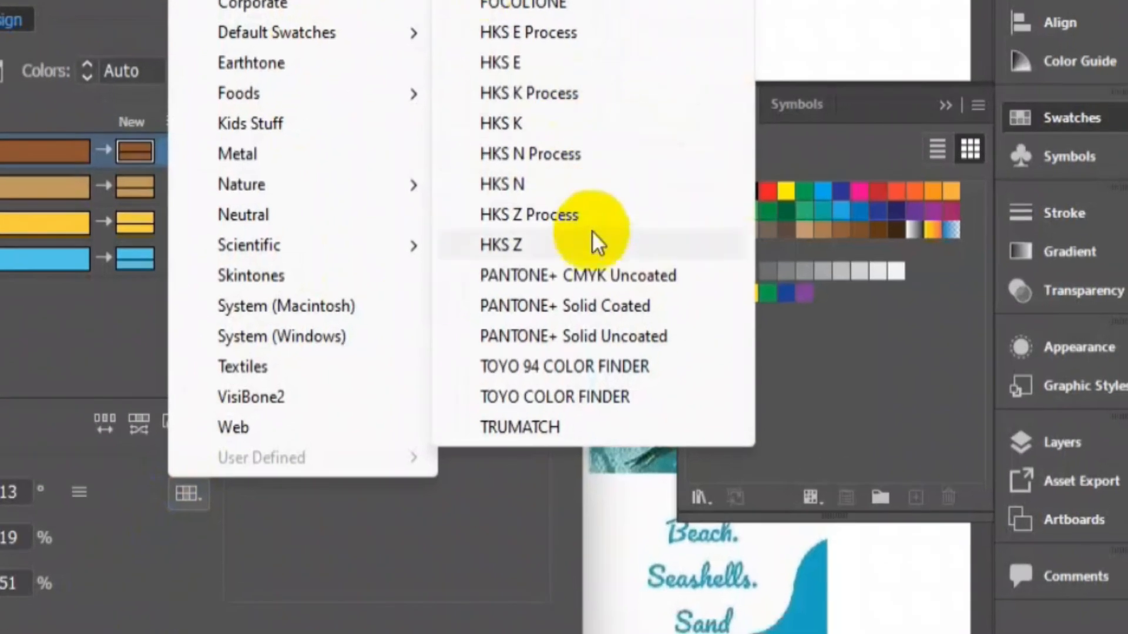
mouse_move(613, 297)
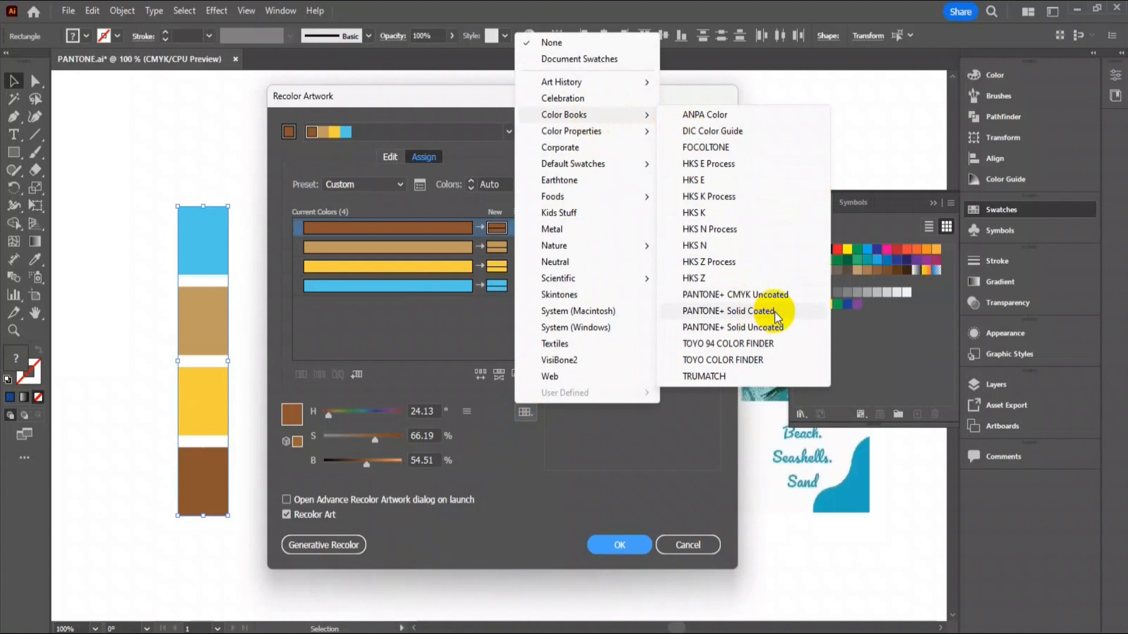
click(727, 311)
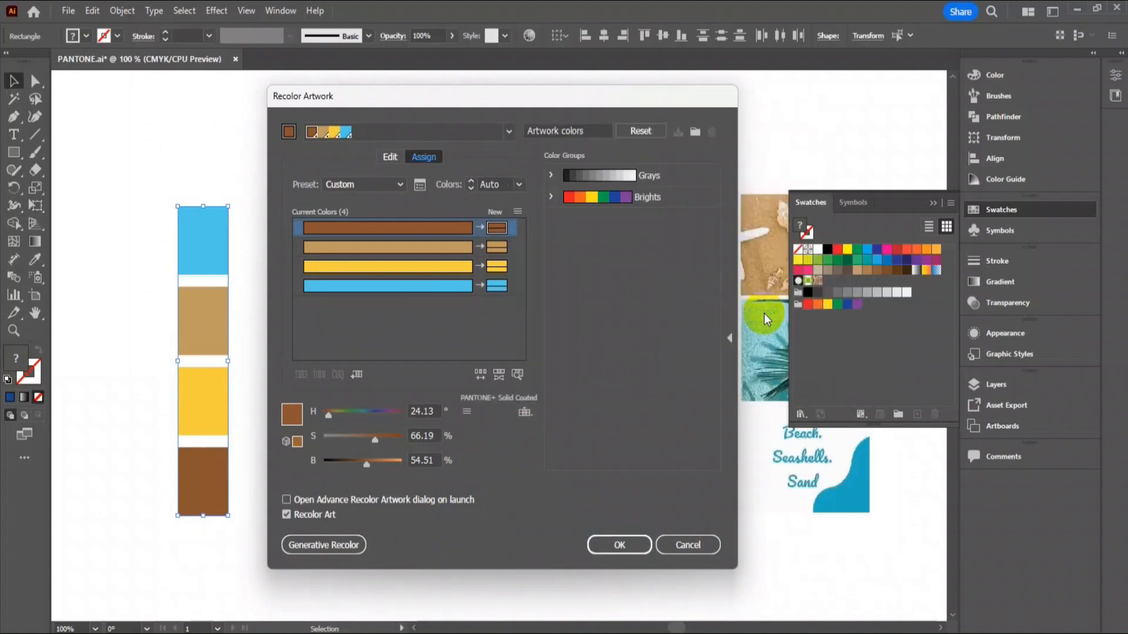
mouse_move(640, 543)
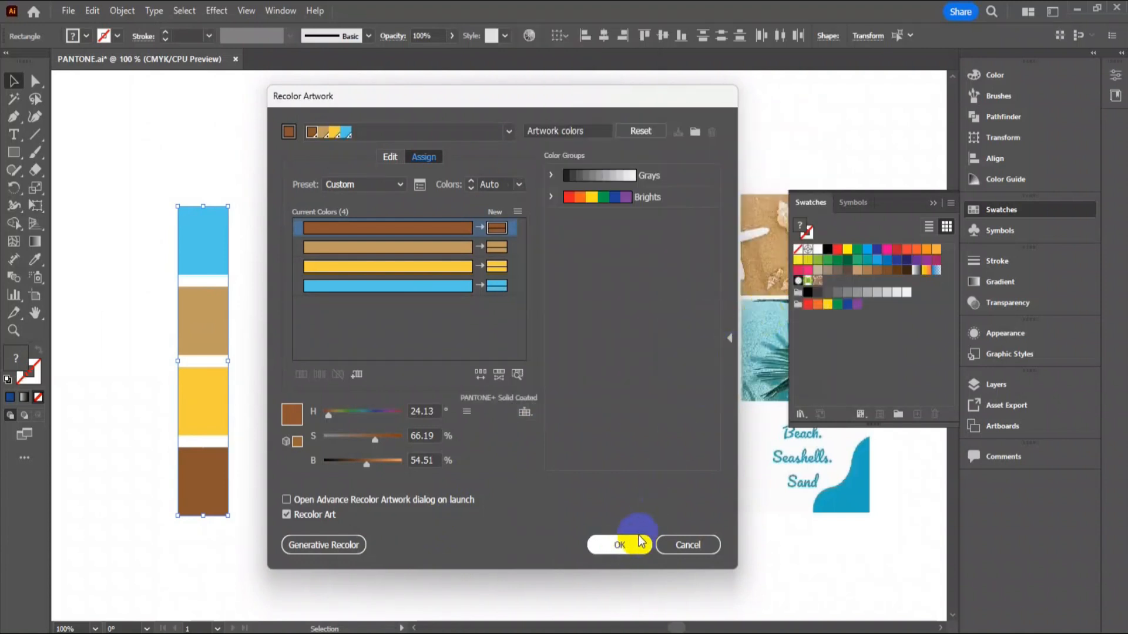
click(619, 545)
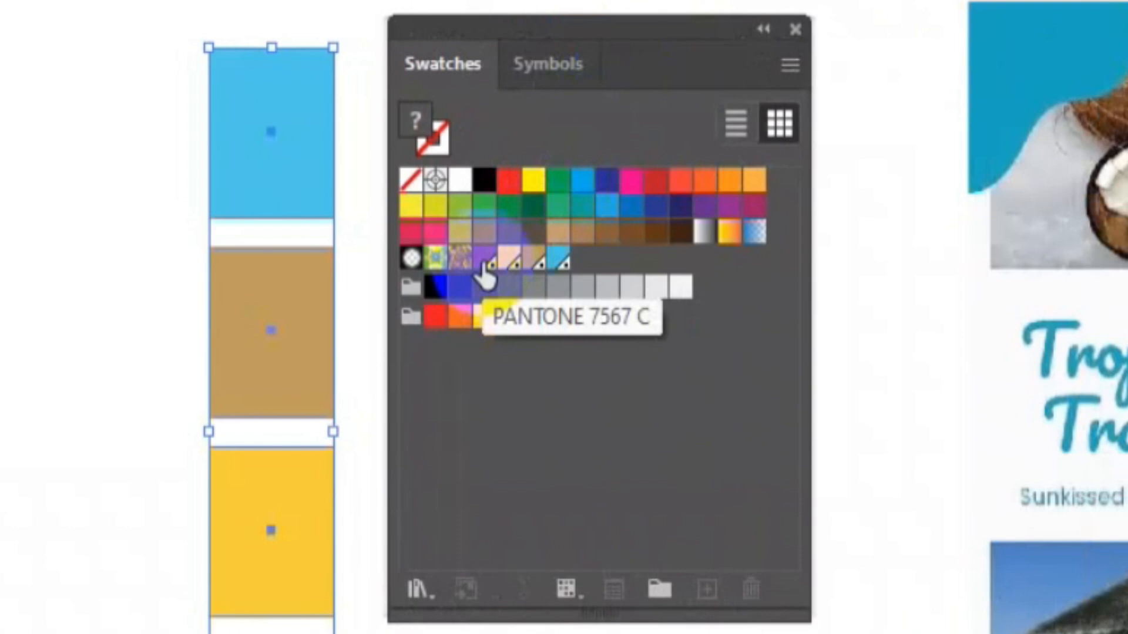
mouse_move(516, 266)
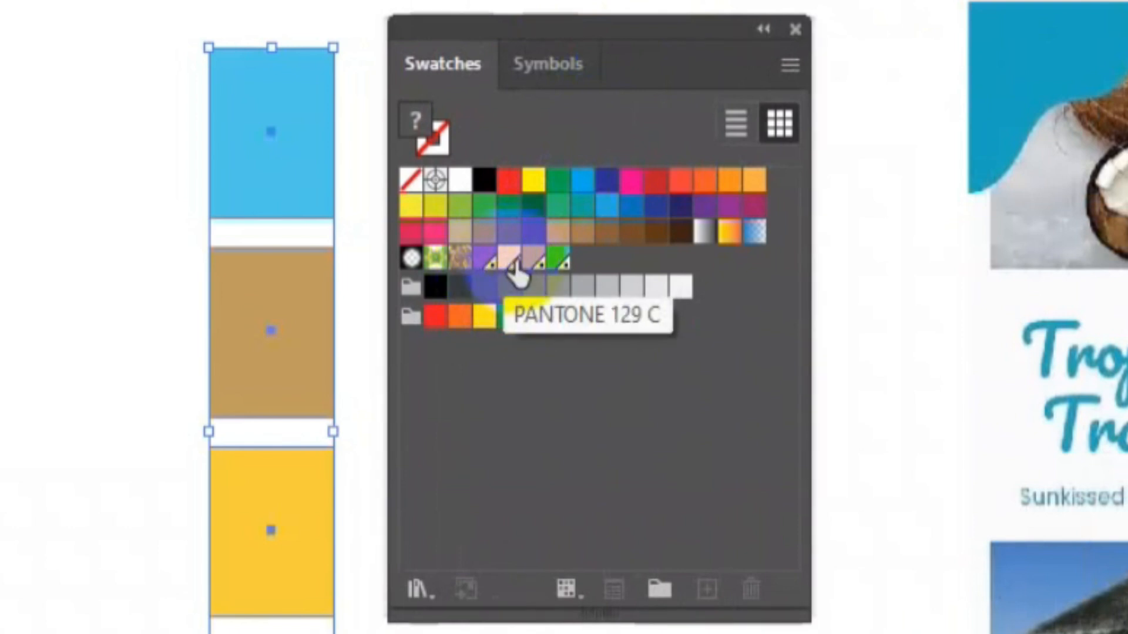